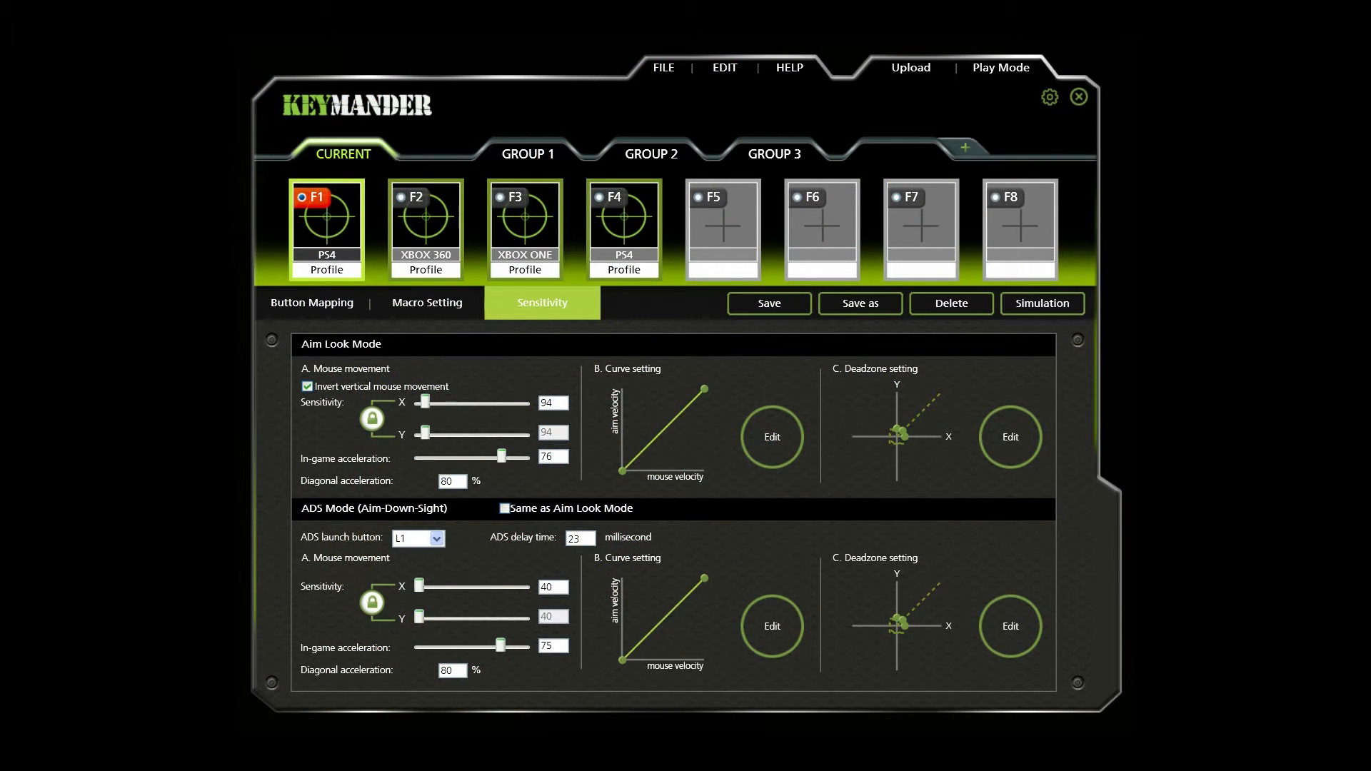
mouse_move(1127, 461)
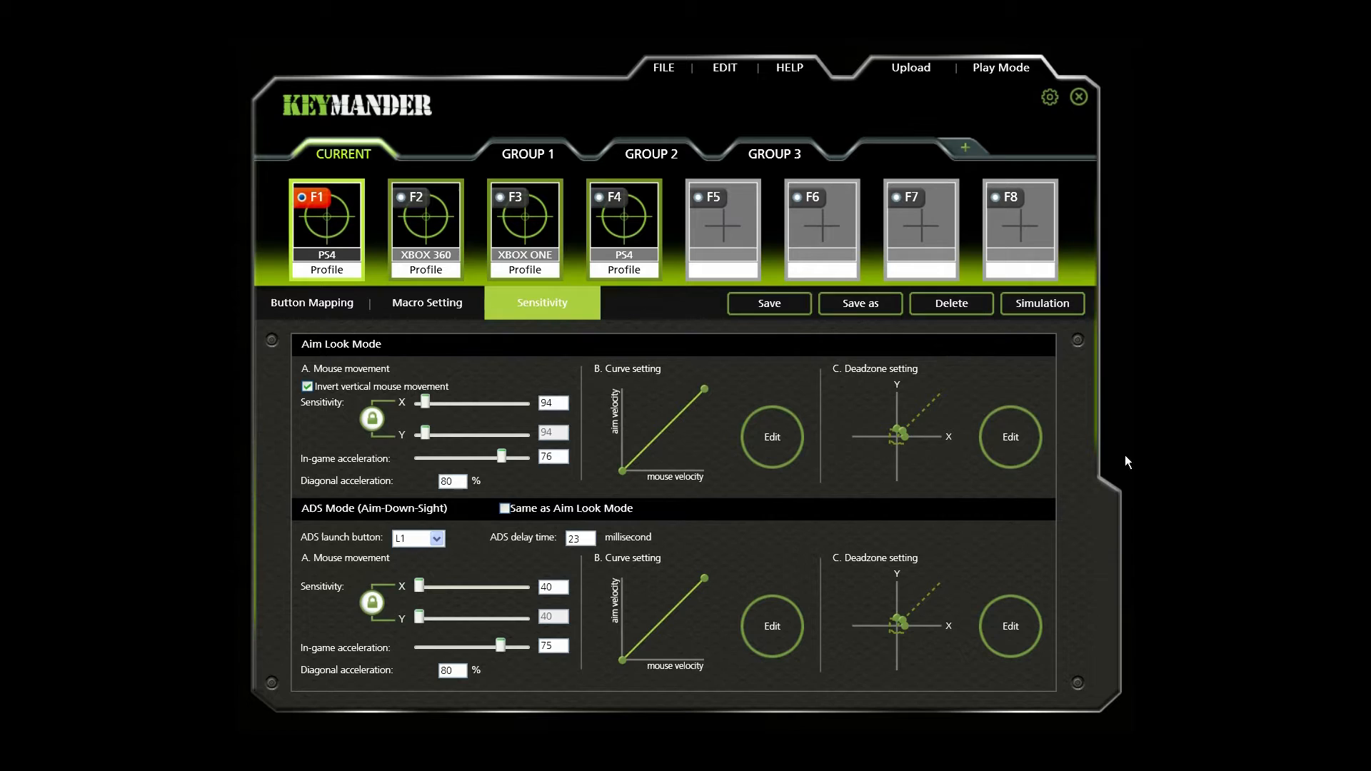
mouse_move(607, 490)
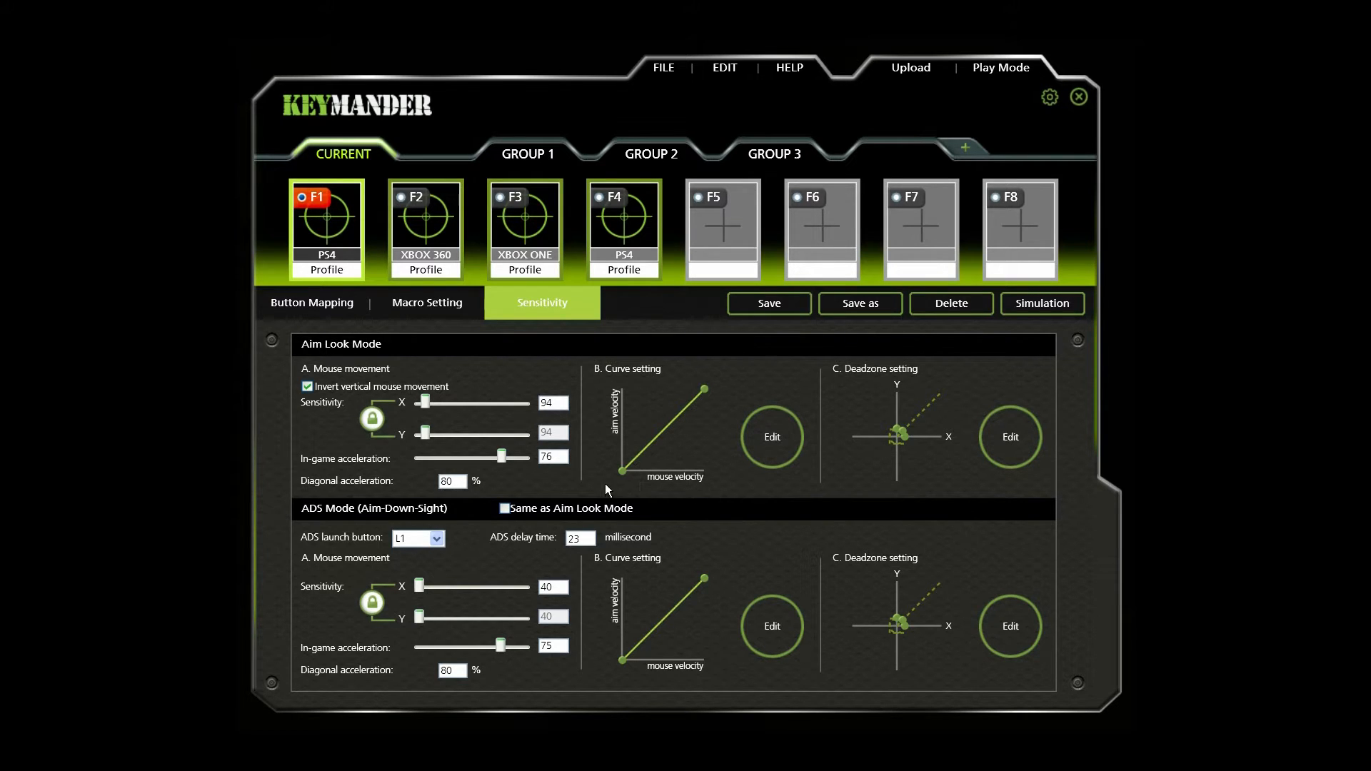
mouse_move(604, 409)
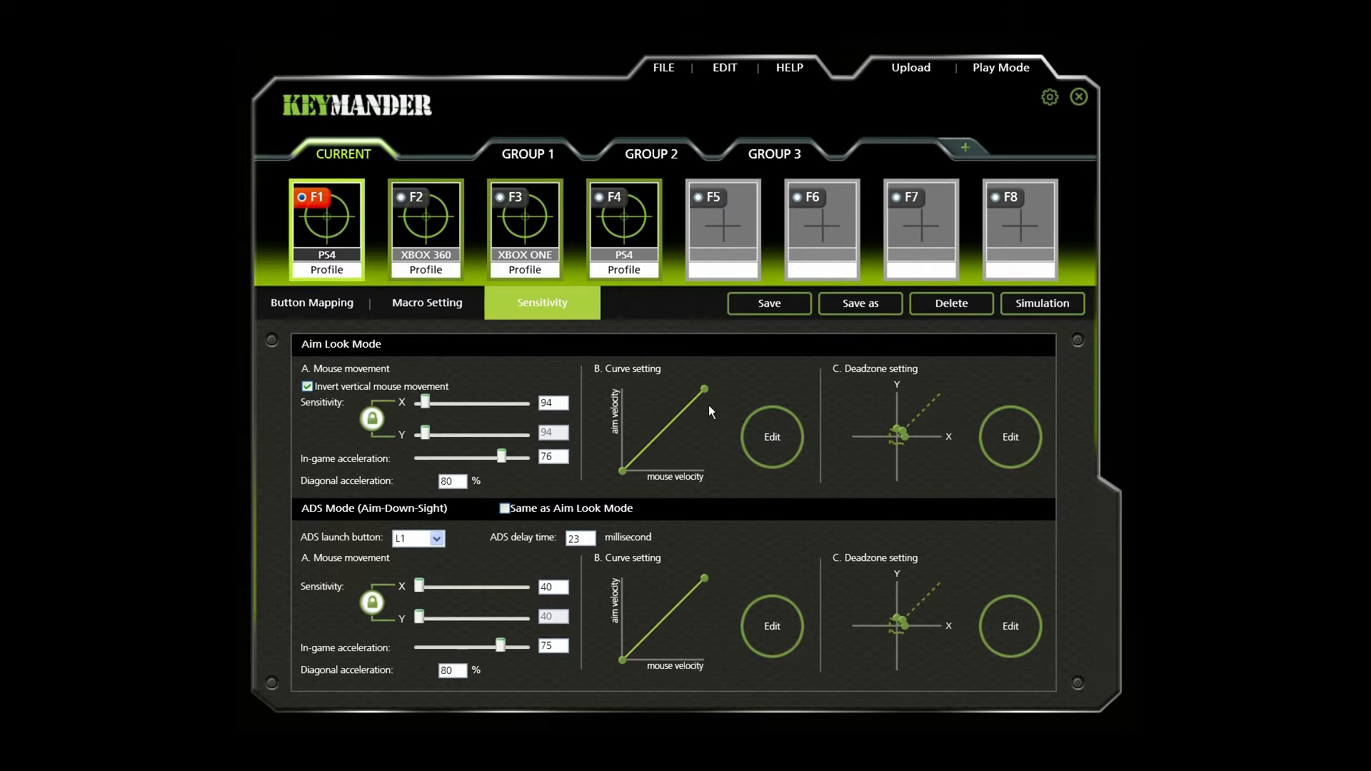
mouse_move(639, 472)
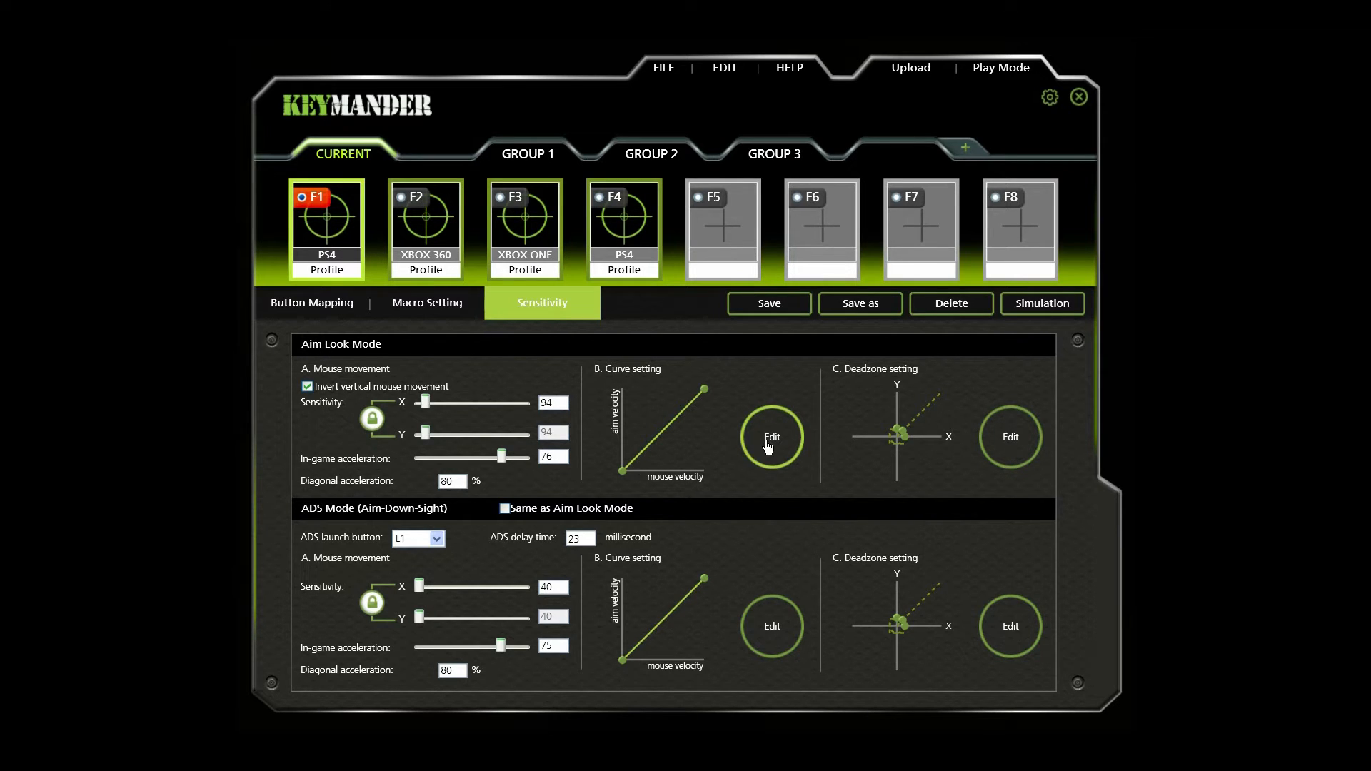
- Open the Aim Look Mode curve editor and apply the accelerating second preset curve
click(771, 437)
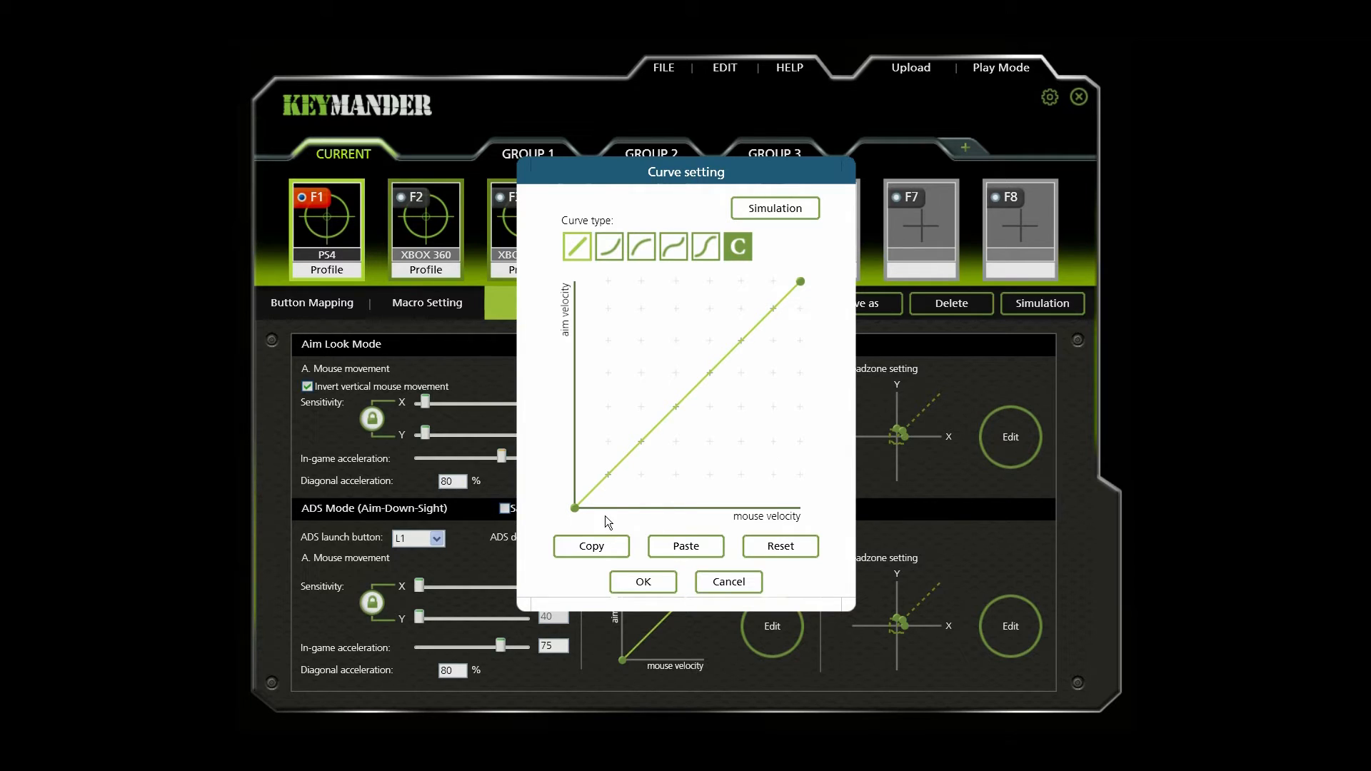
mouse_move(550, 479)
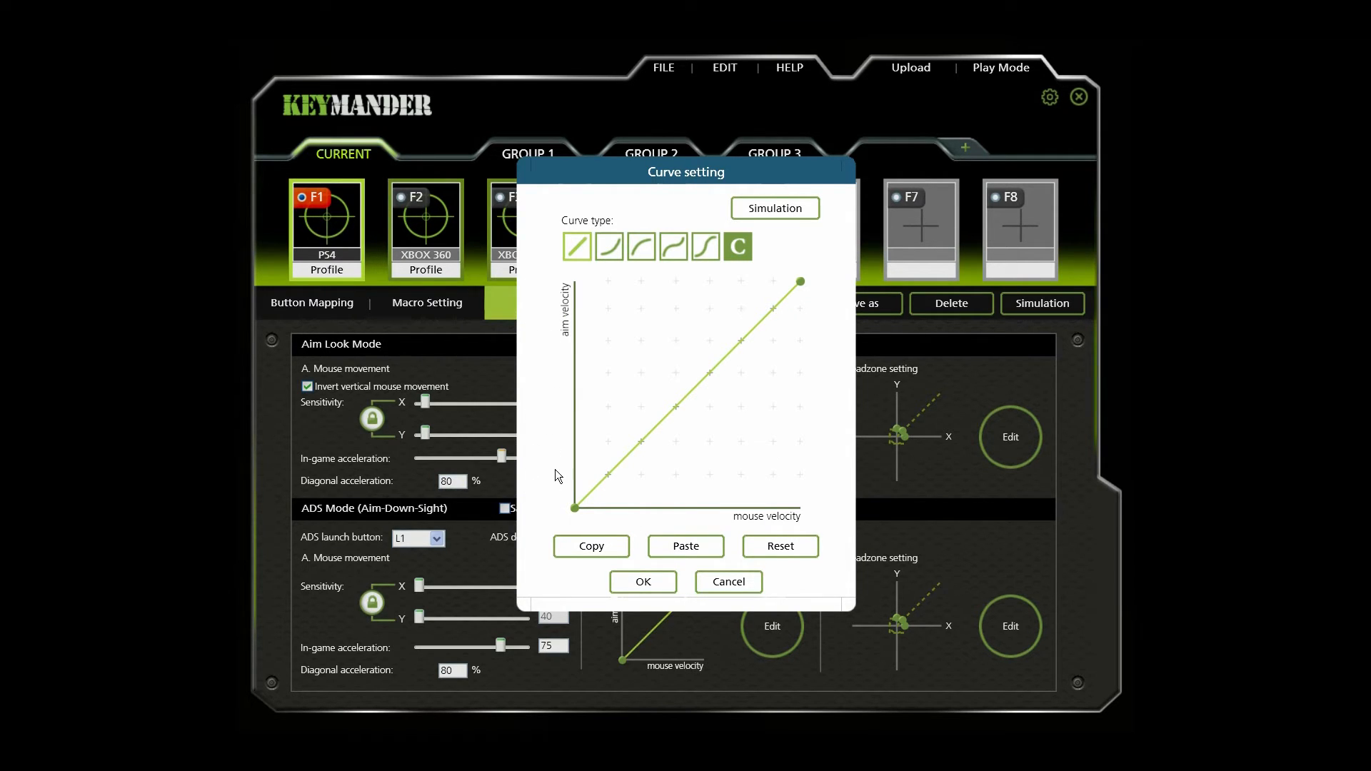
mouse_move(551, 429)
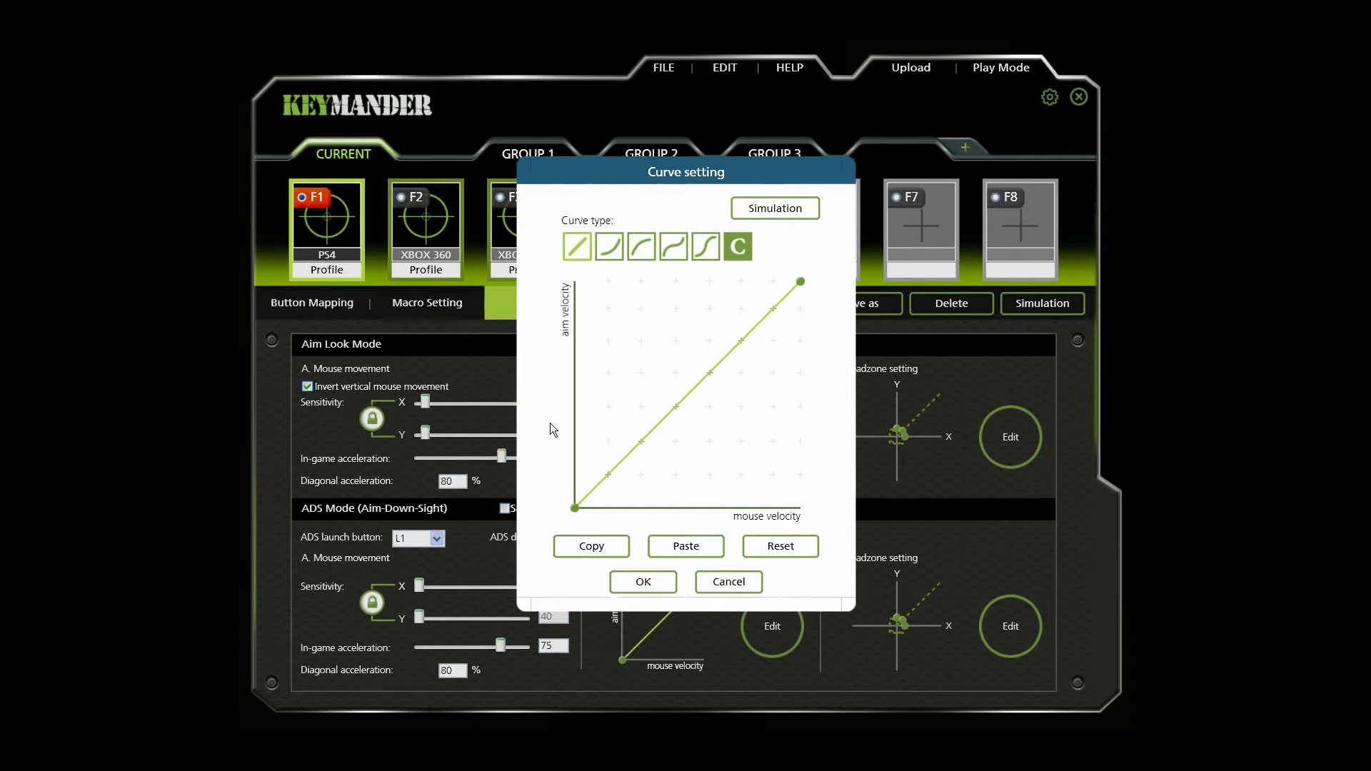
mouse_move(658, 468)
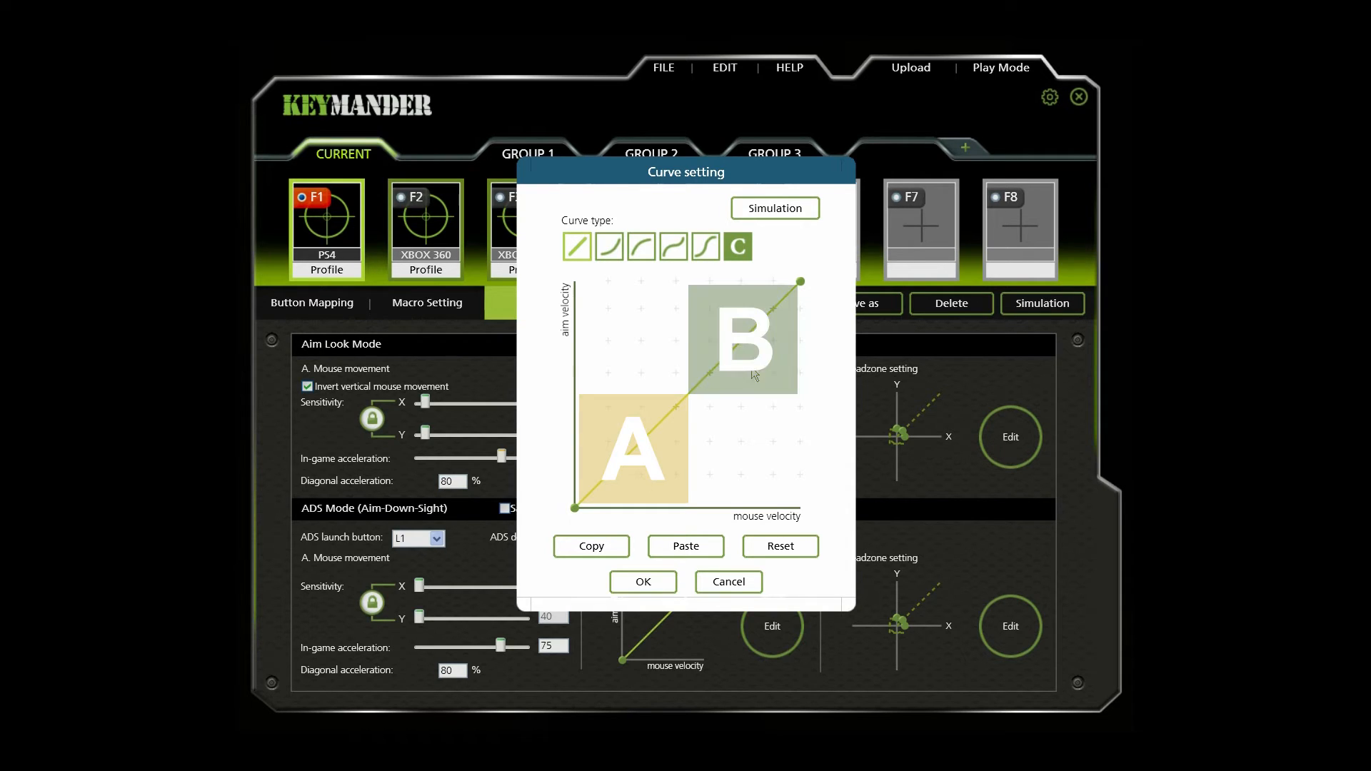
mouse_move(754, 377)
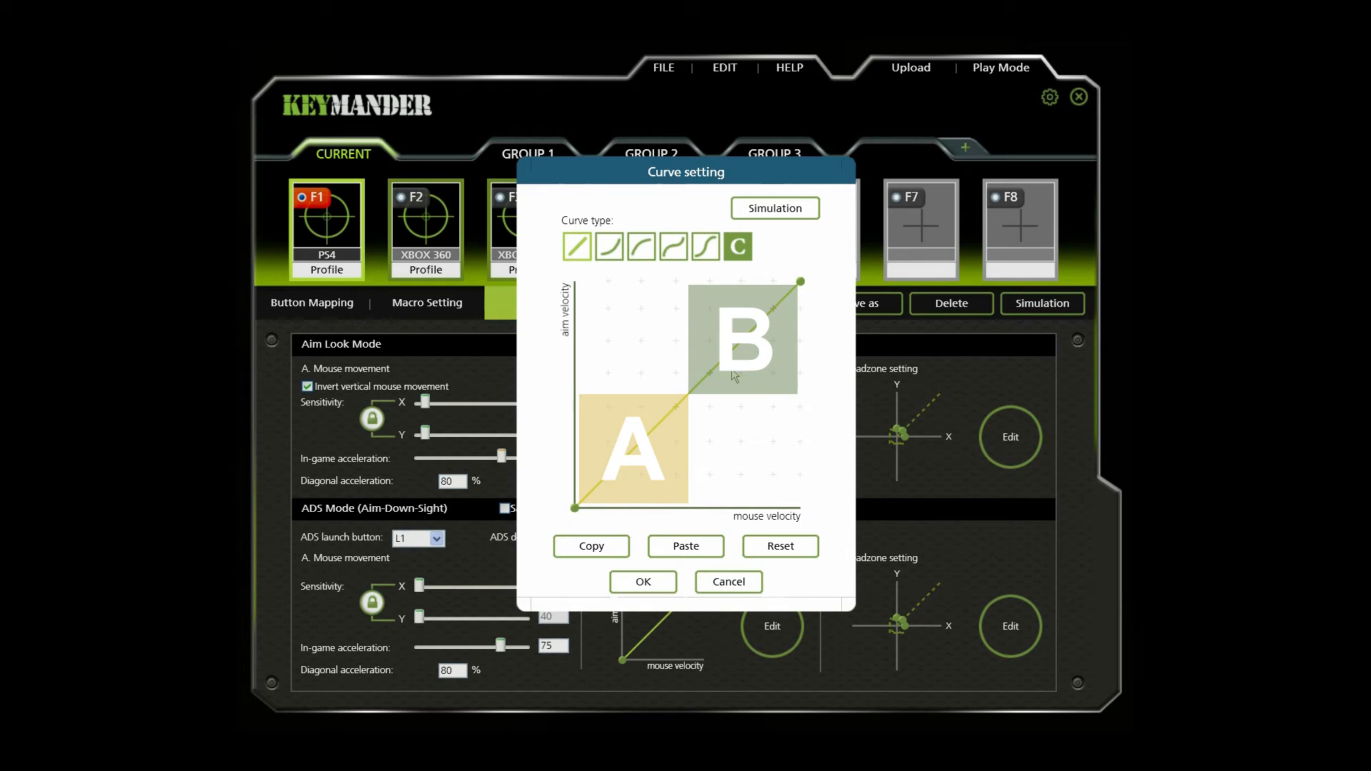
click(640, 246)
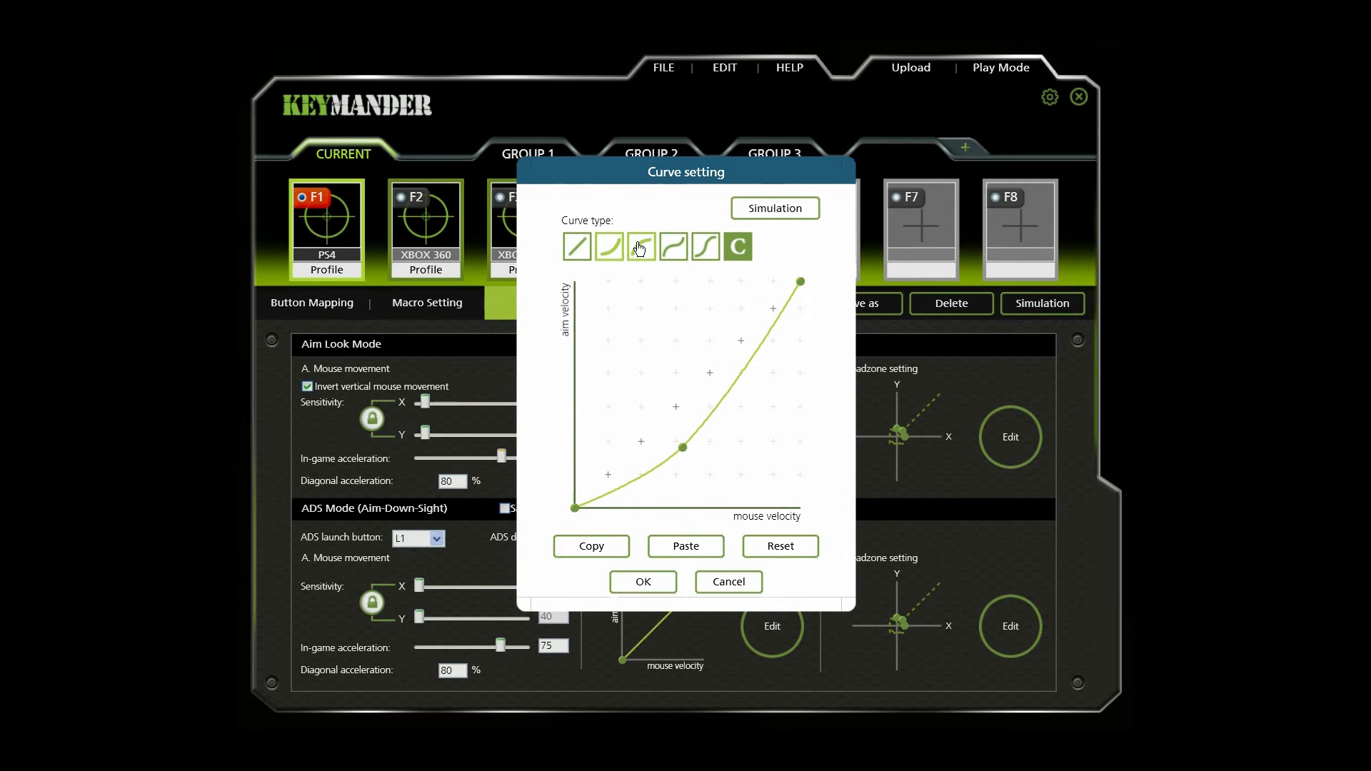
- Try the next preset curve shape, then settle on the S-curve preset
click(673, 246)
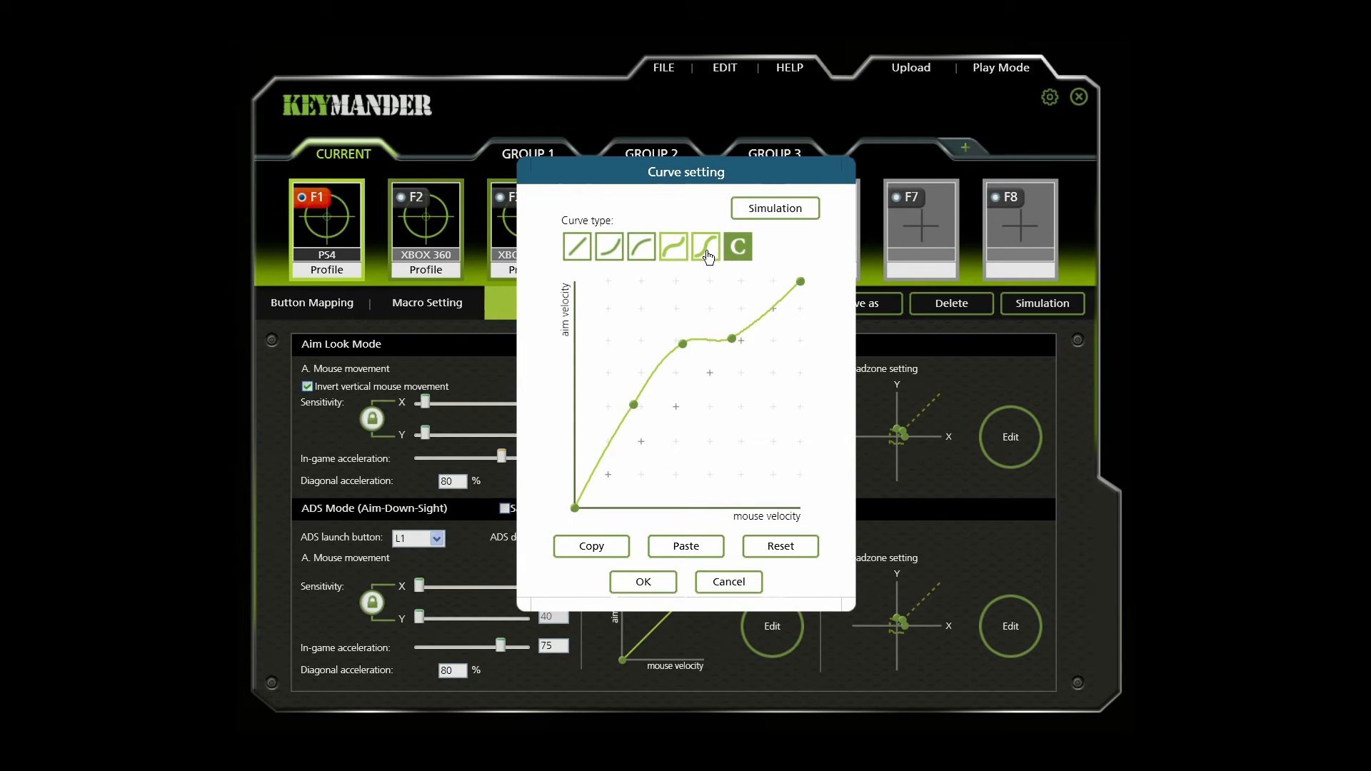
click(705, 246)
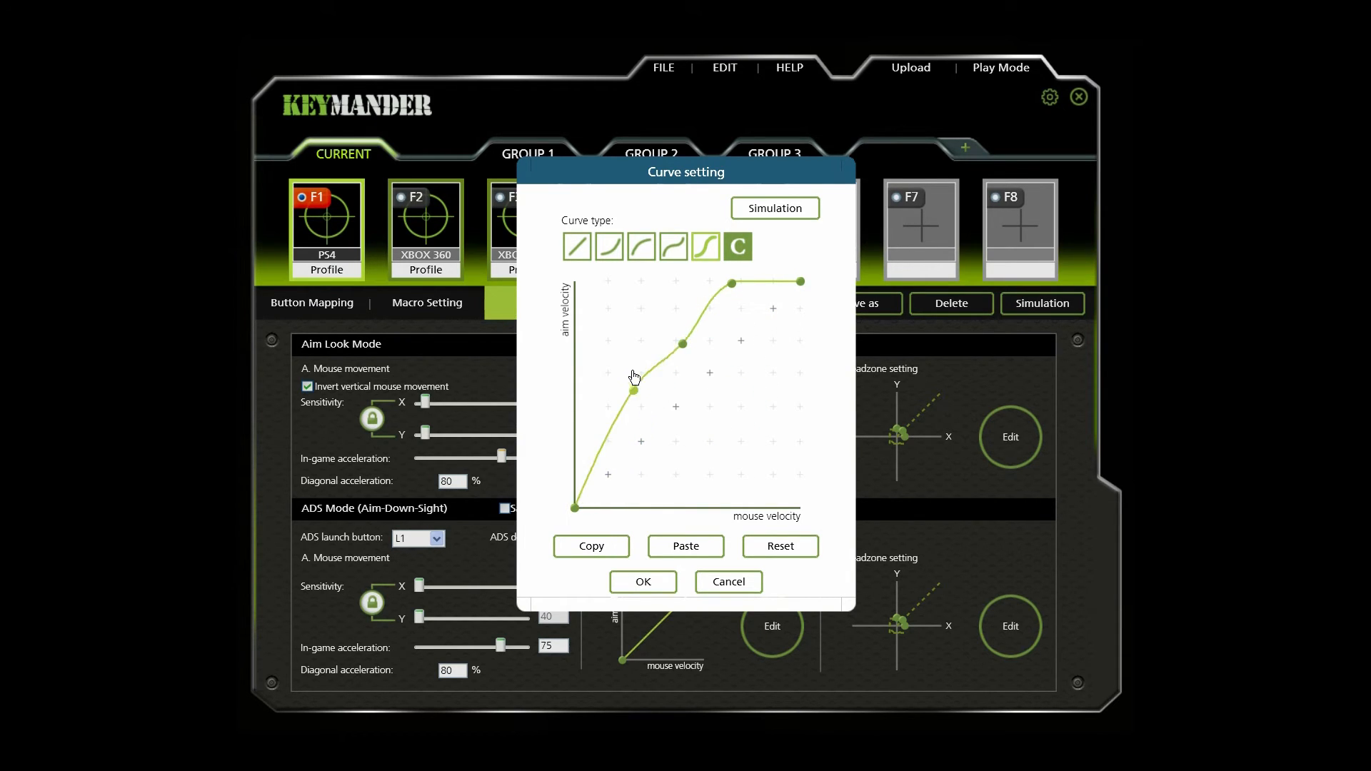
- Switch to custom curve type C and hand-draw a flat-then-sharp-jump-then-plateau curve
click(736, 246)
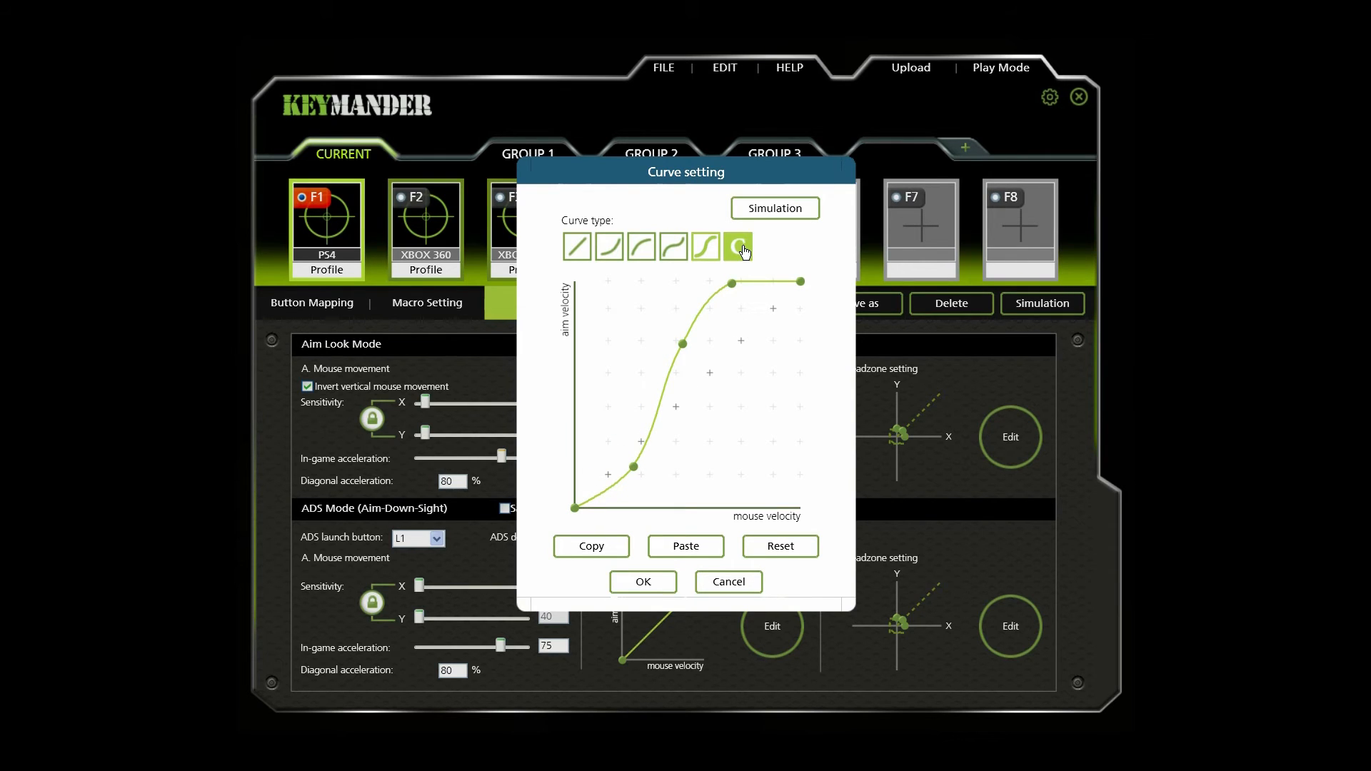
click(738, 245)
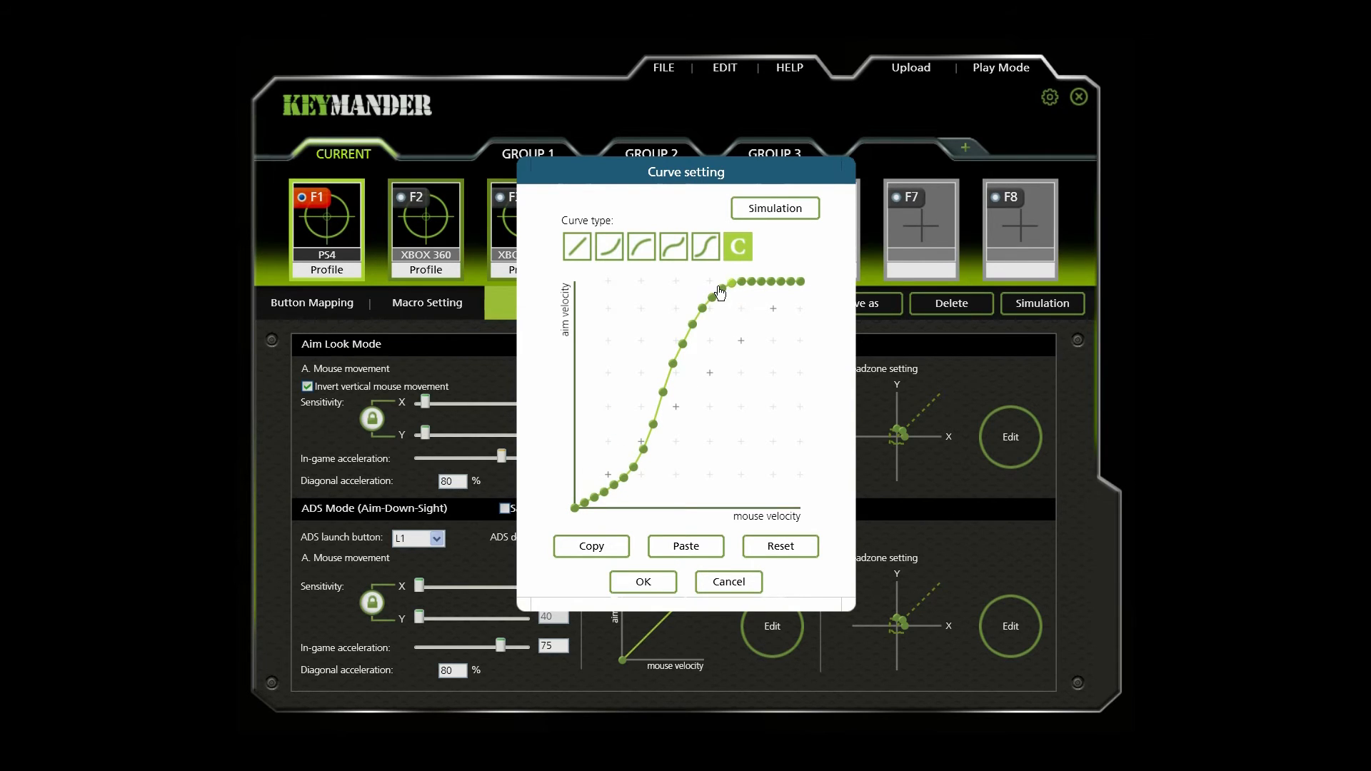
drag(728, 282, 729, 344)
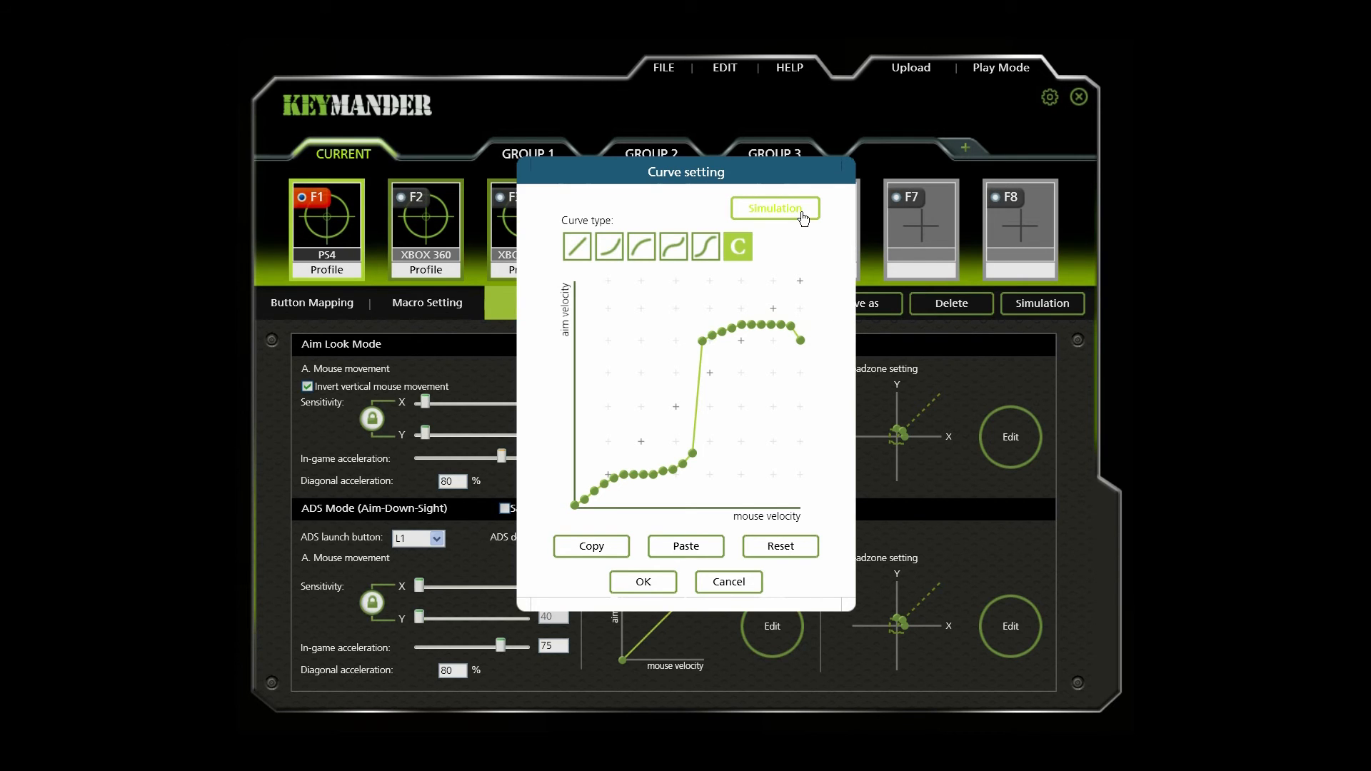
click(773, 207)
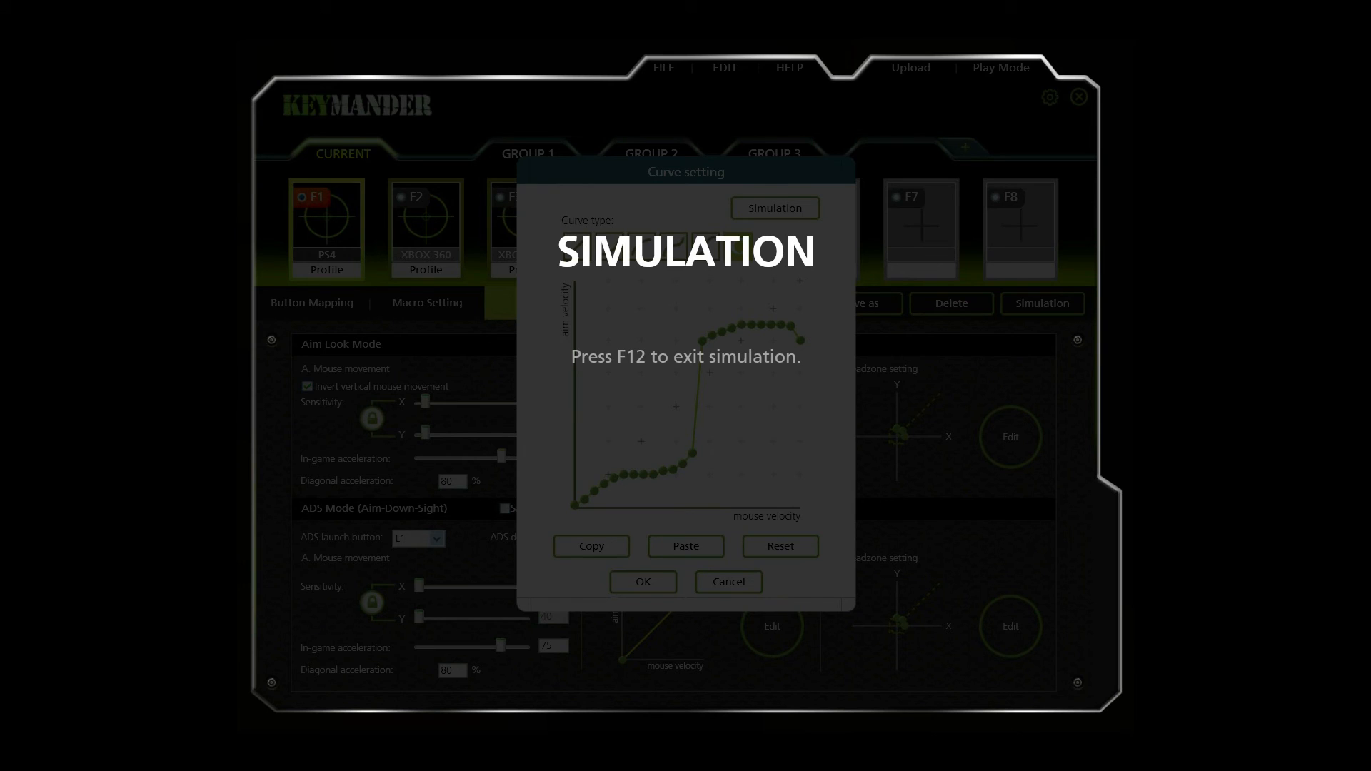
key(f12)
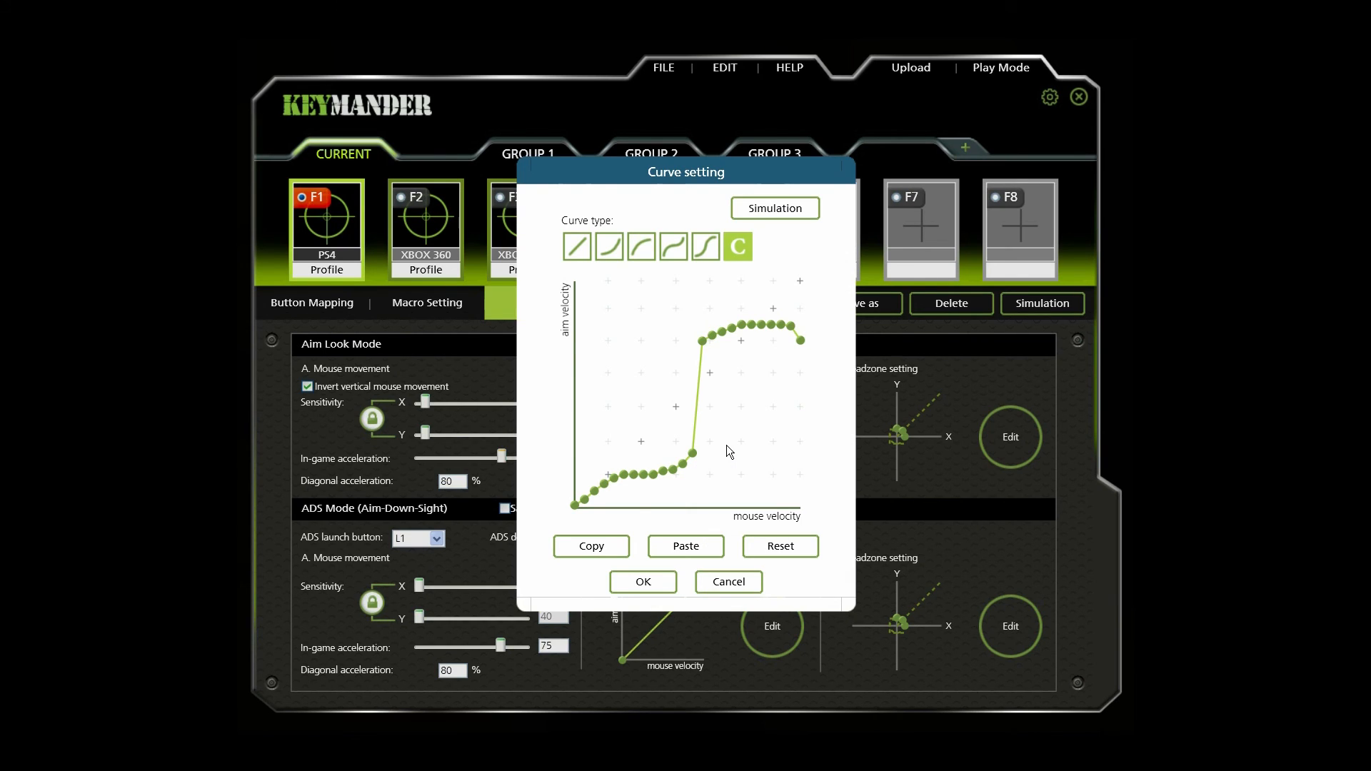
mouse_move(591, 545)
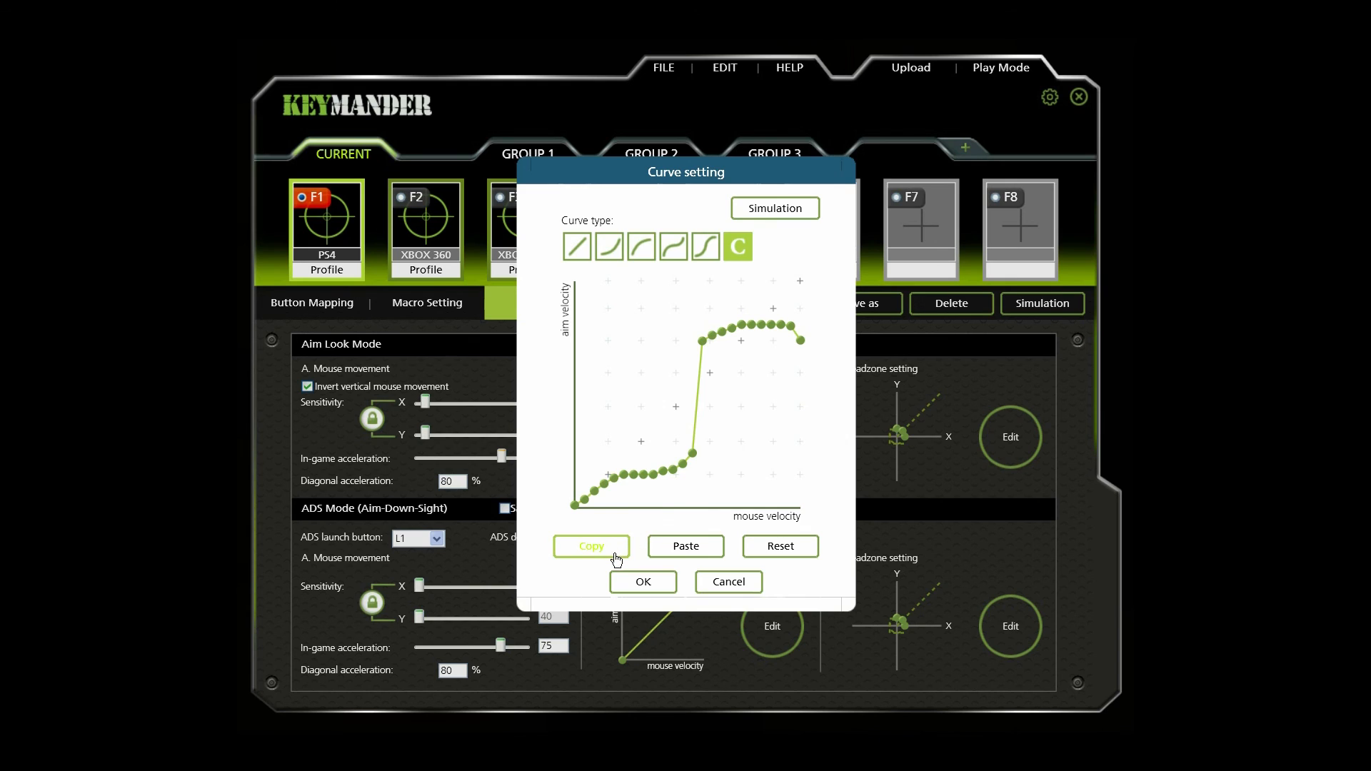
mouse_move(616, 560)
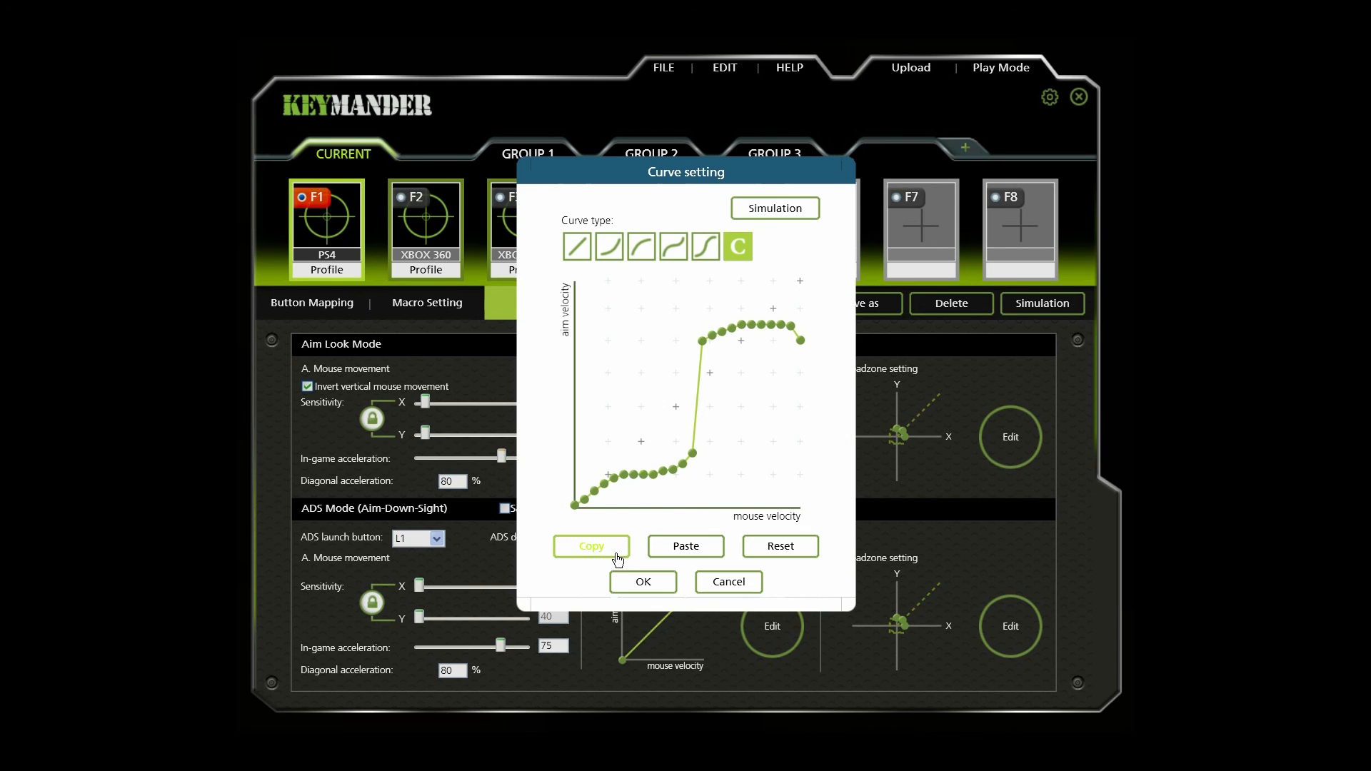